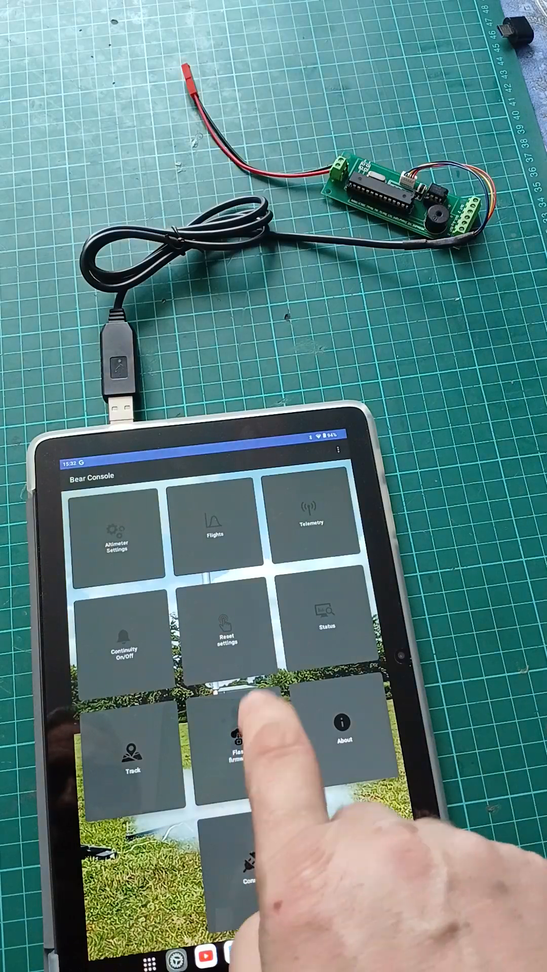
- Open the Flash firmware screen and grant USB access to the serial controller
click(235, 743)
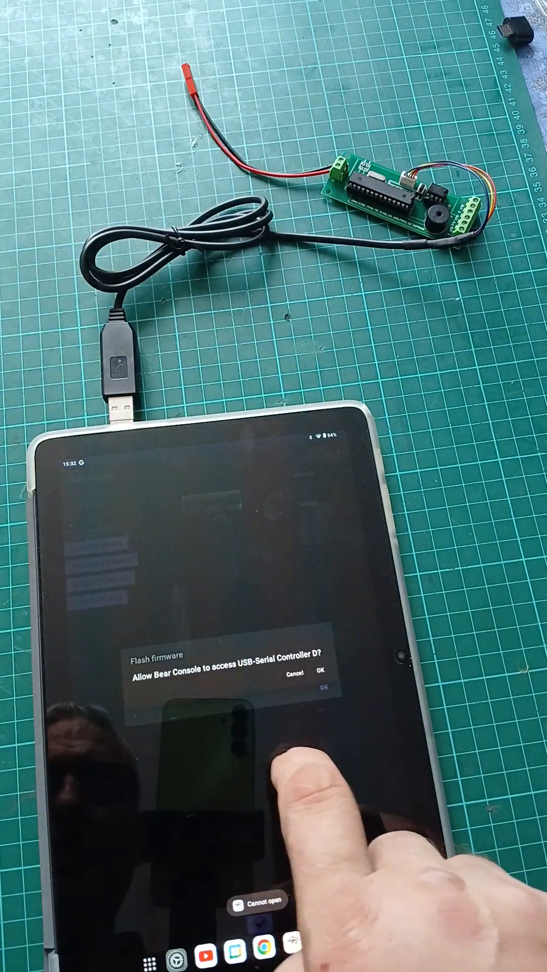
click(320, 688)
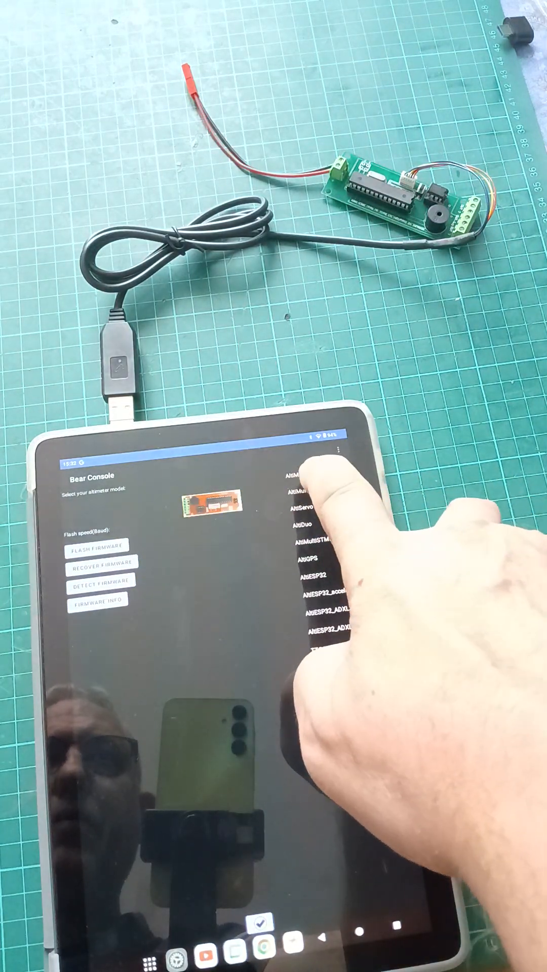
- Select AltiMultiV2 as the altimeter model and 230400 as the flash baud rate
click(307, 480)
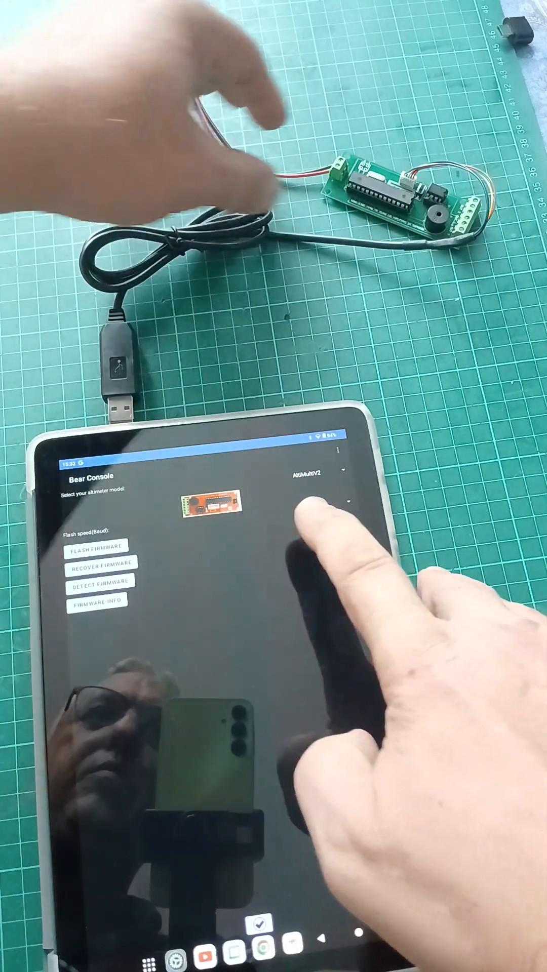
click(316, 517)
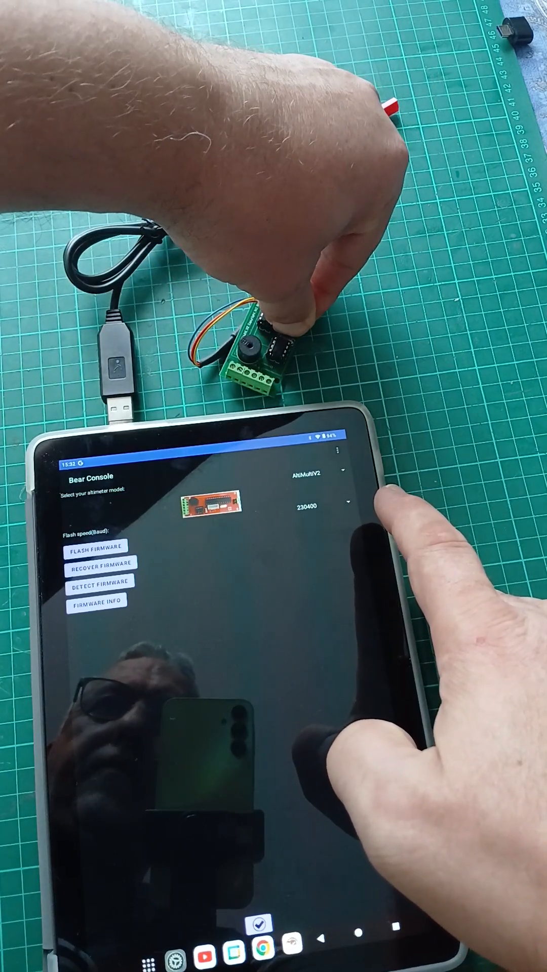
- Flash the AltiMultiV2 2.0 firmware, retrying after the Upload Failed message
click(97, 545)
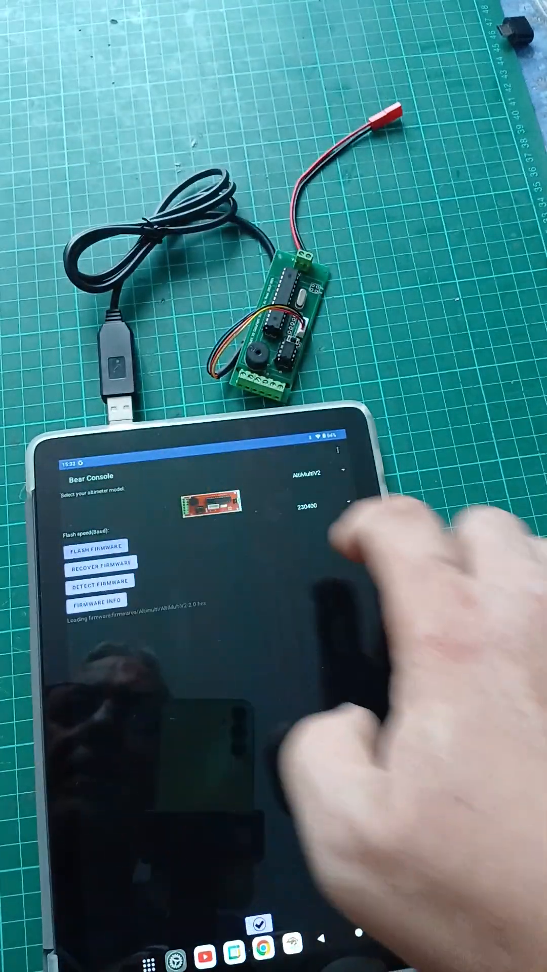
click(96, 545)
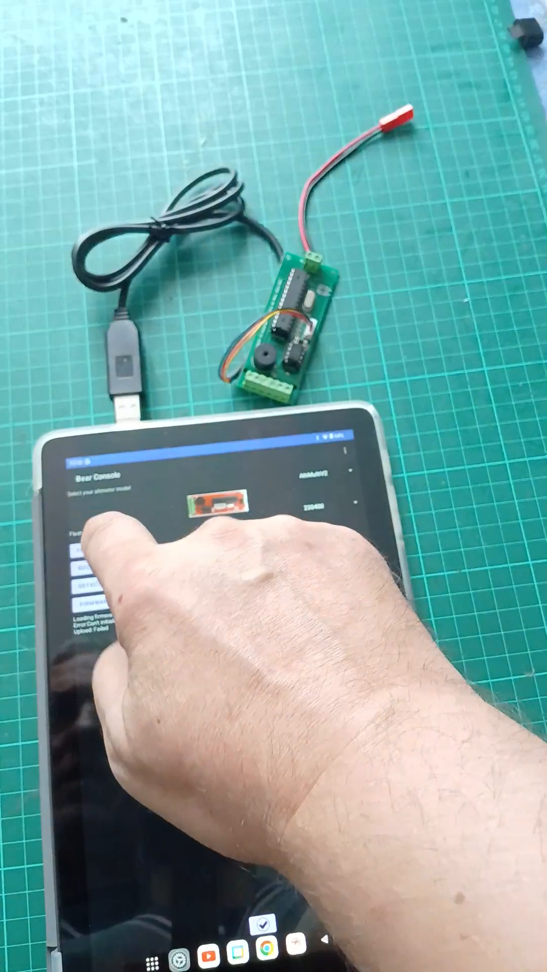
click(96, 566)
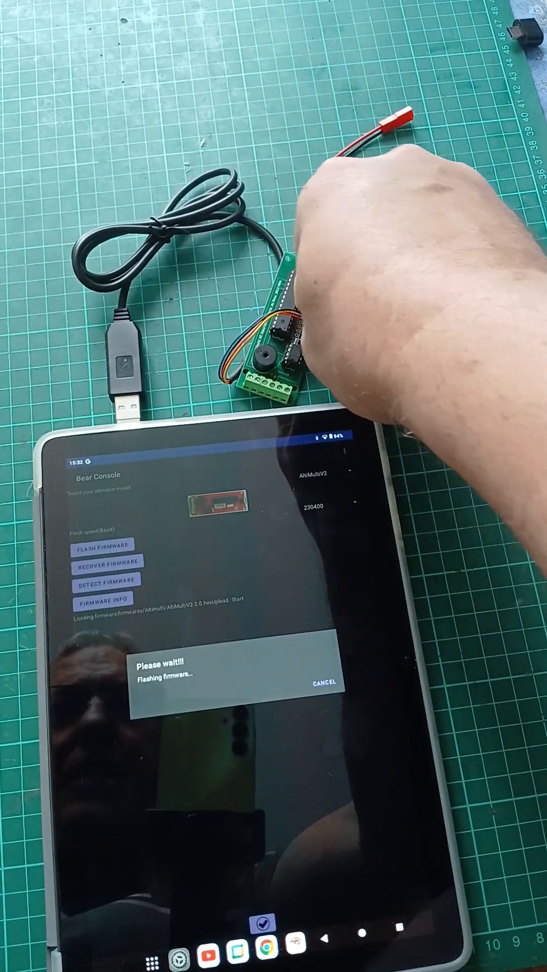